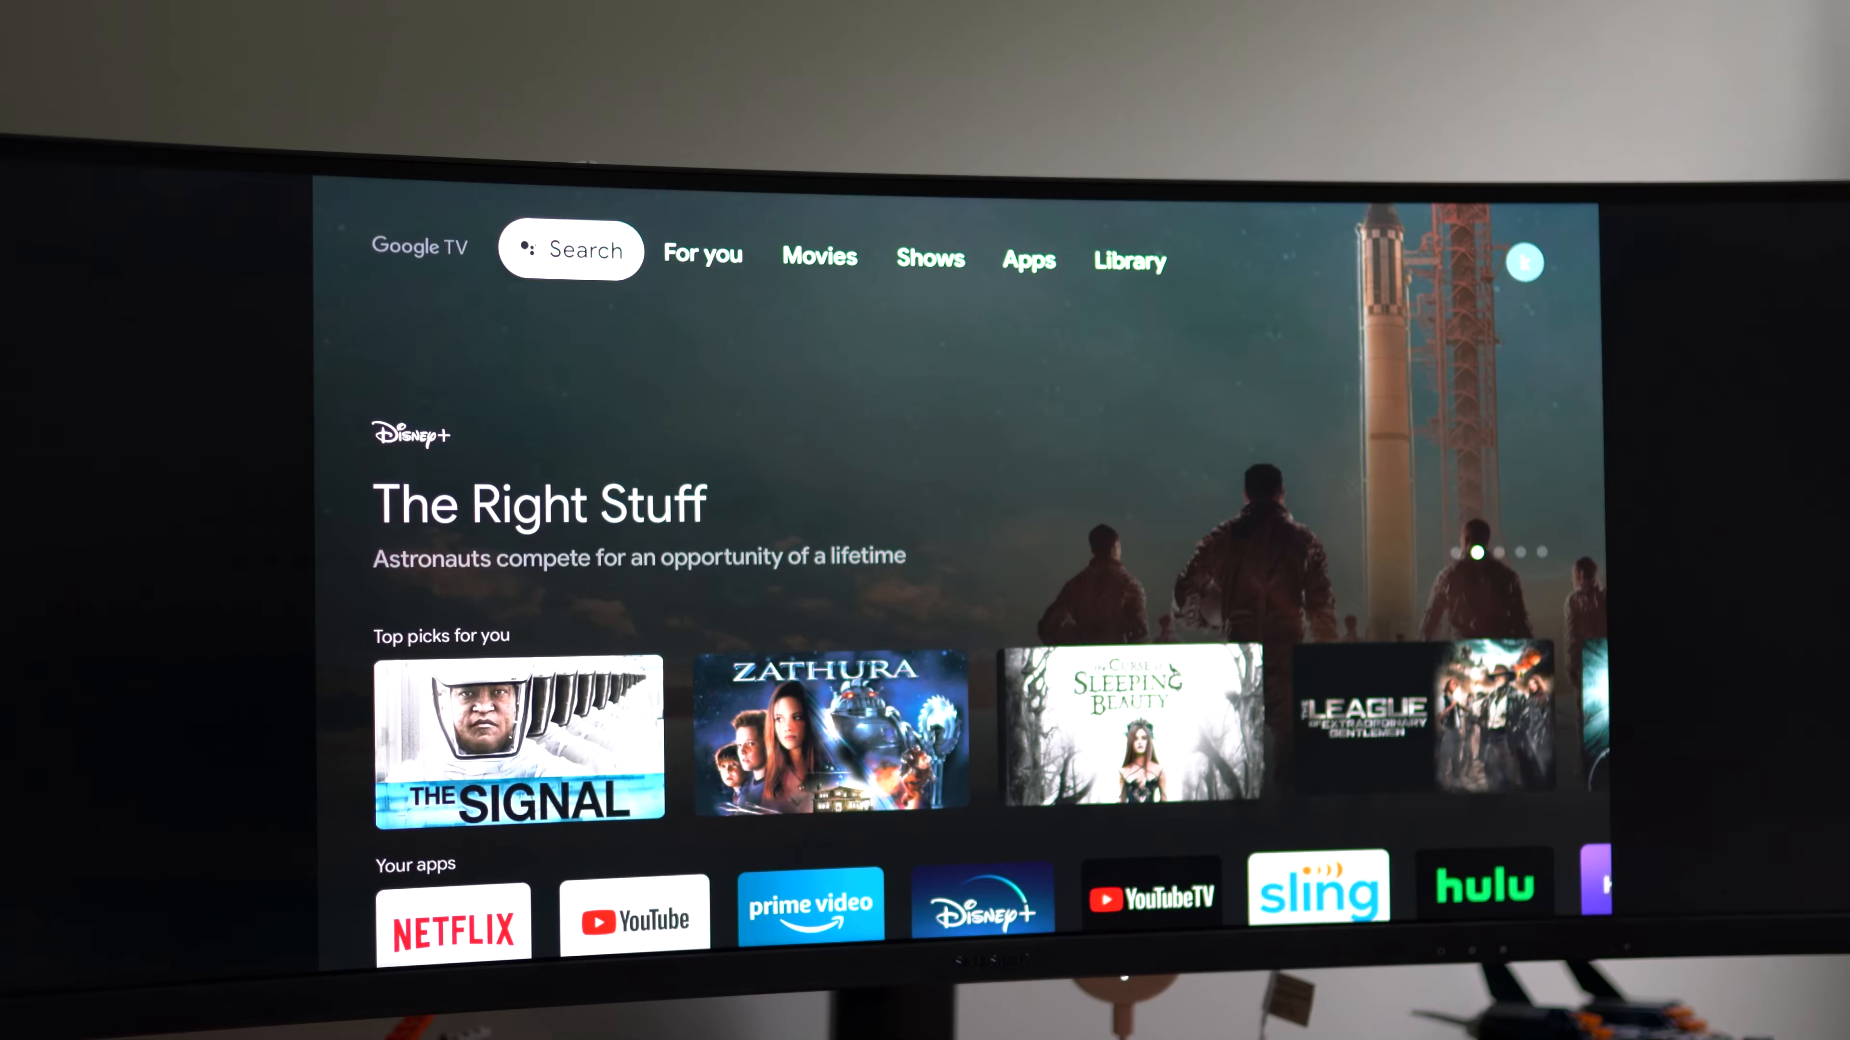
Step: Navigate from Library to Apps and scroll down to the app categories for Video Players & Editors
click(1129, 260)
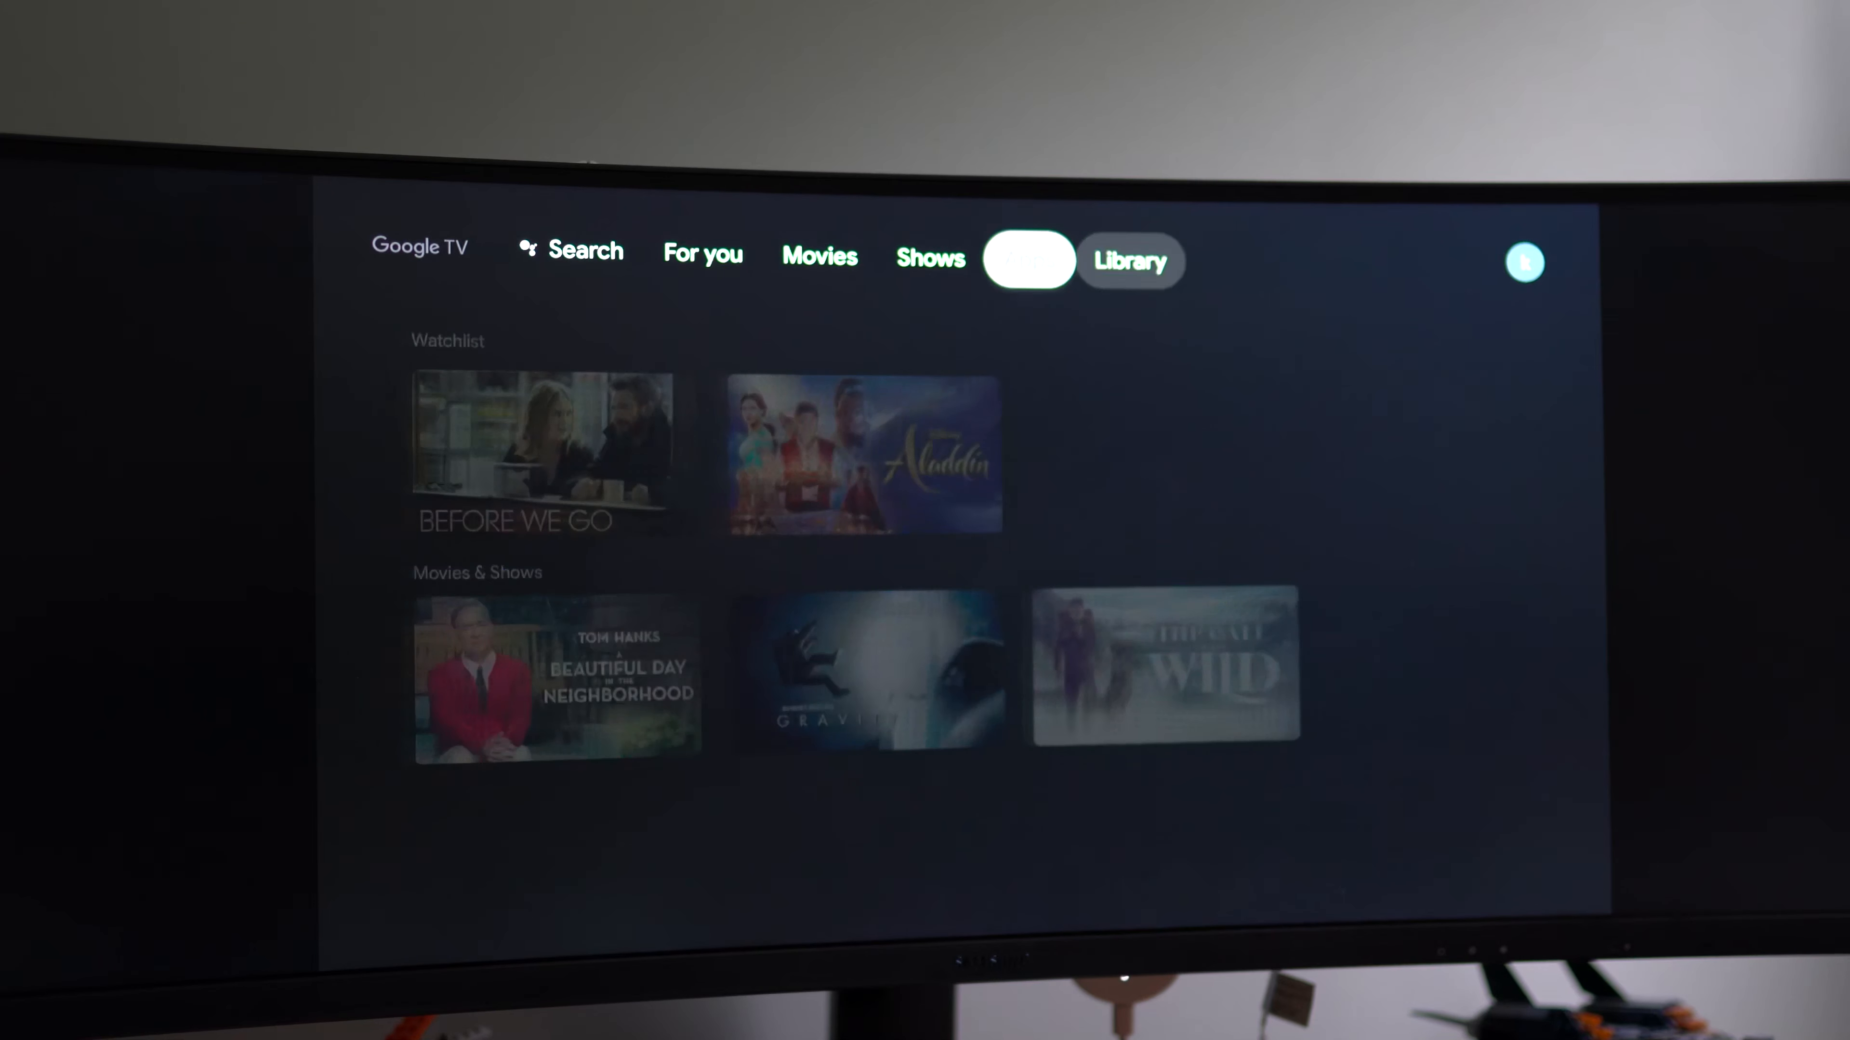
click(1028, 260)
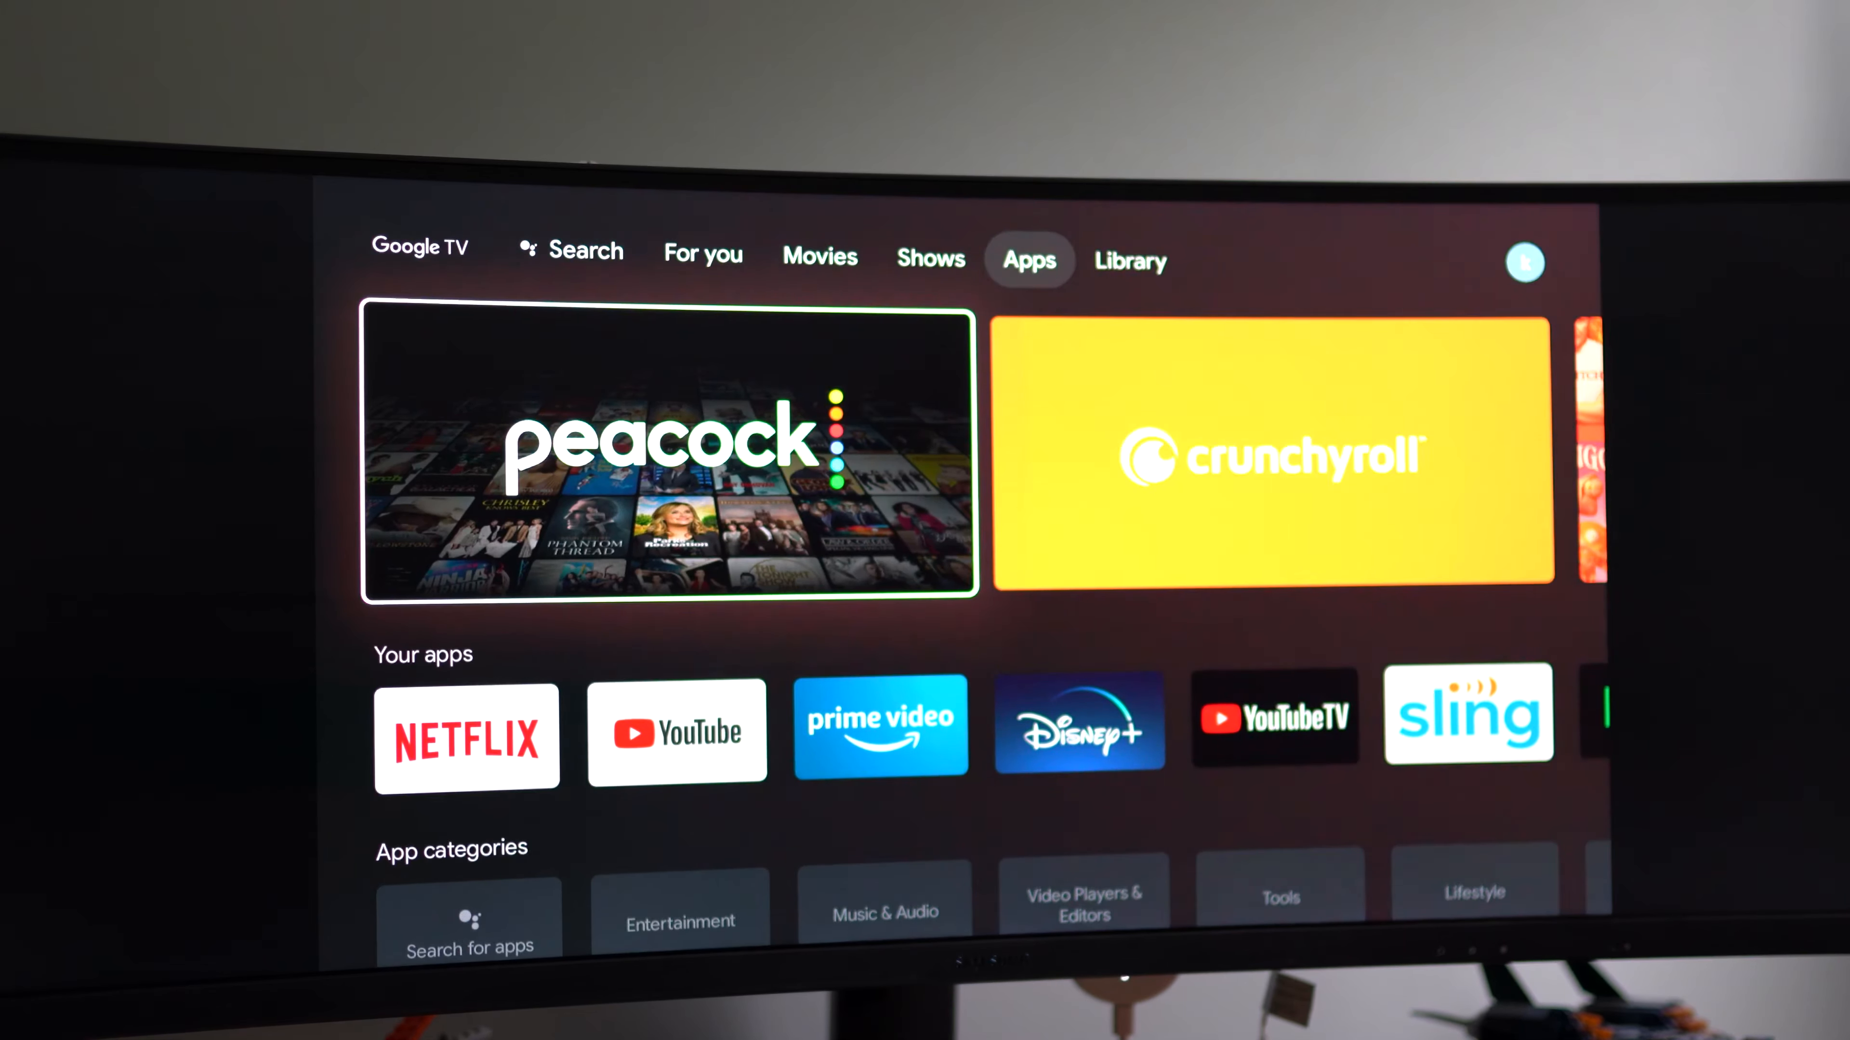
scroll(down, 3)
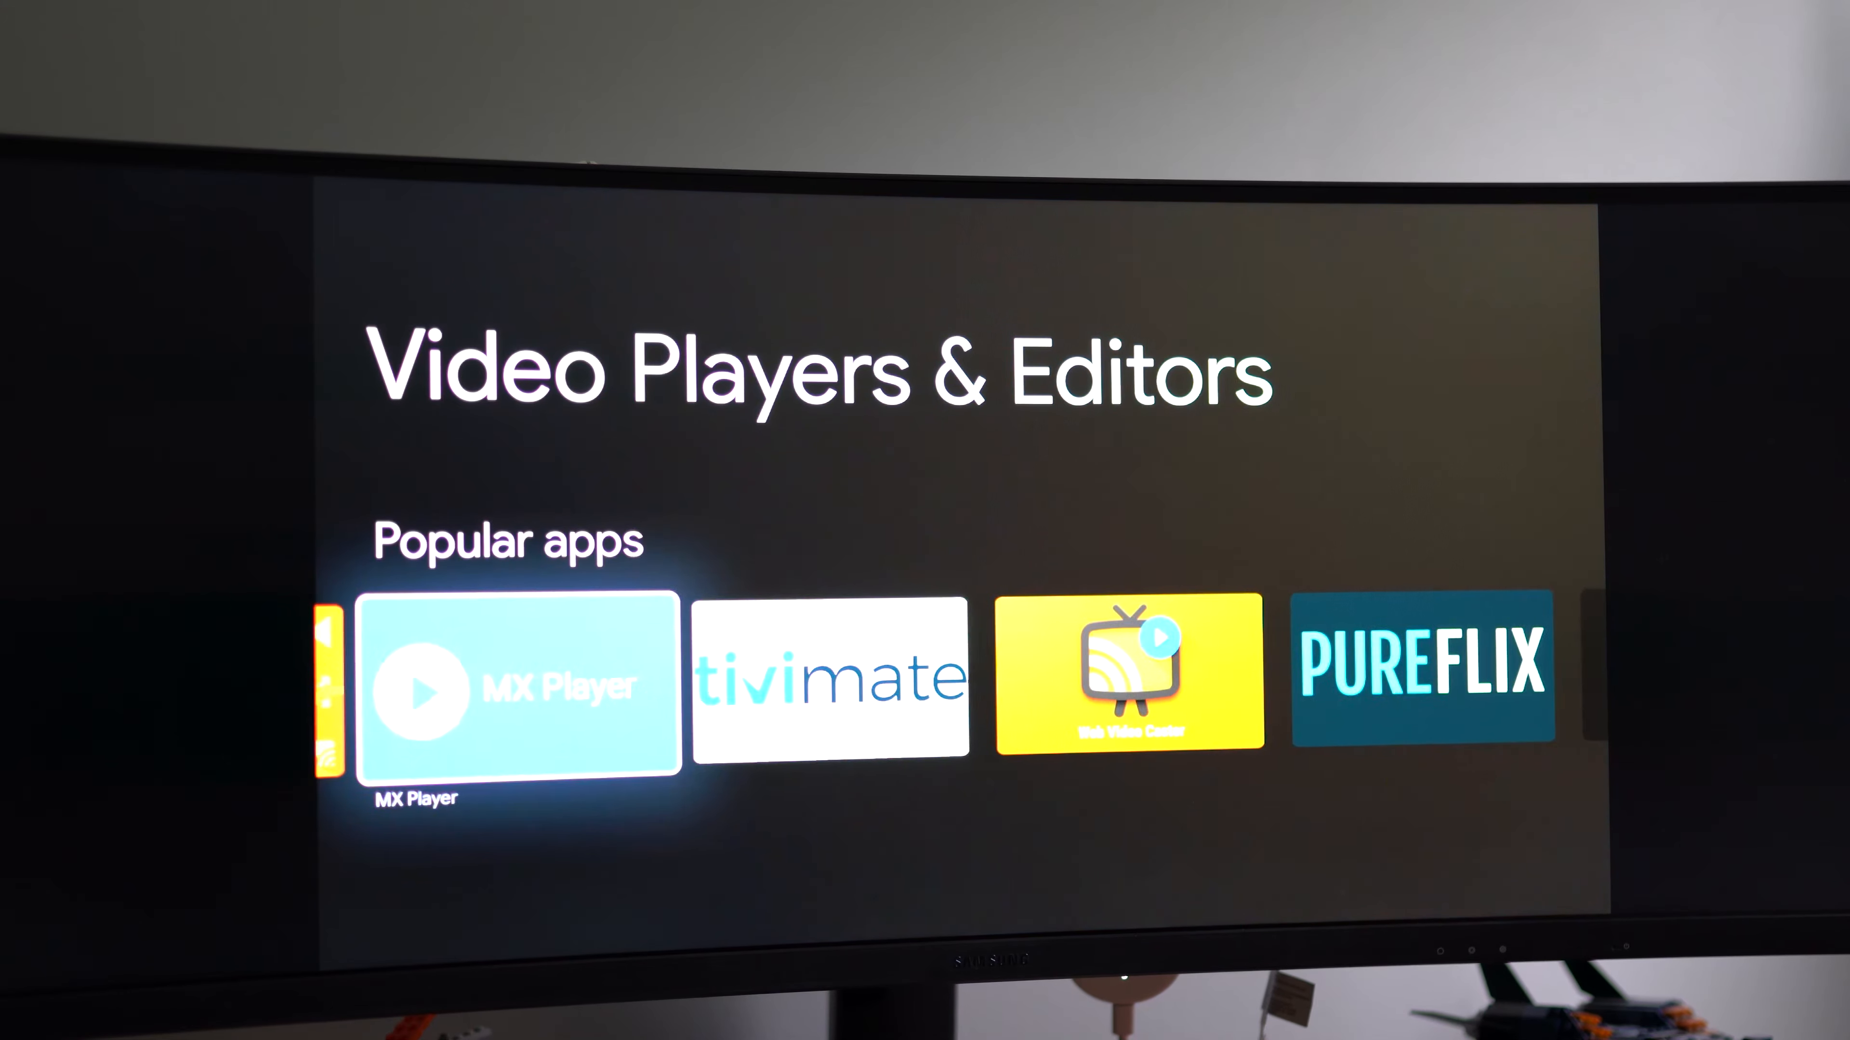
Step: Browse across the Apps page showing installed apps like Hulu and HBO Max and more categories
scroll(right, 3)
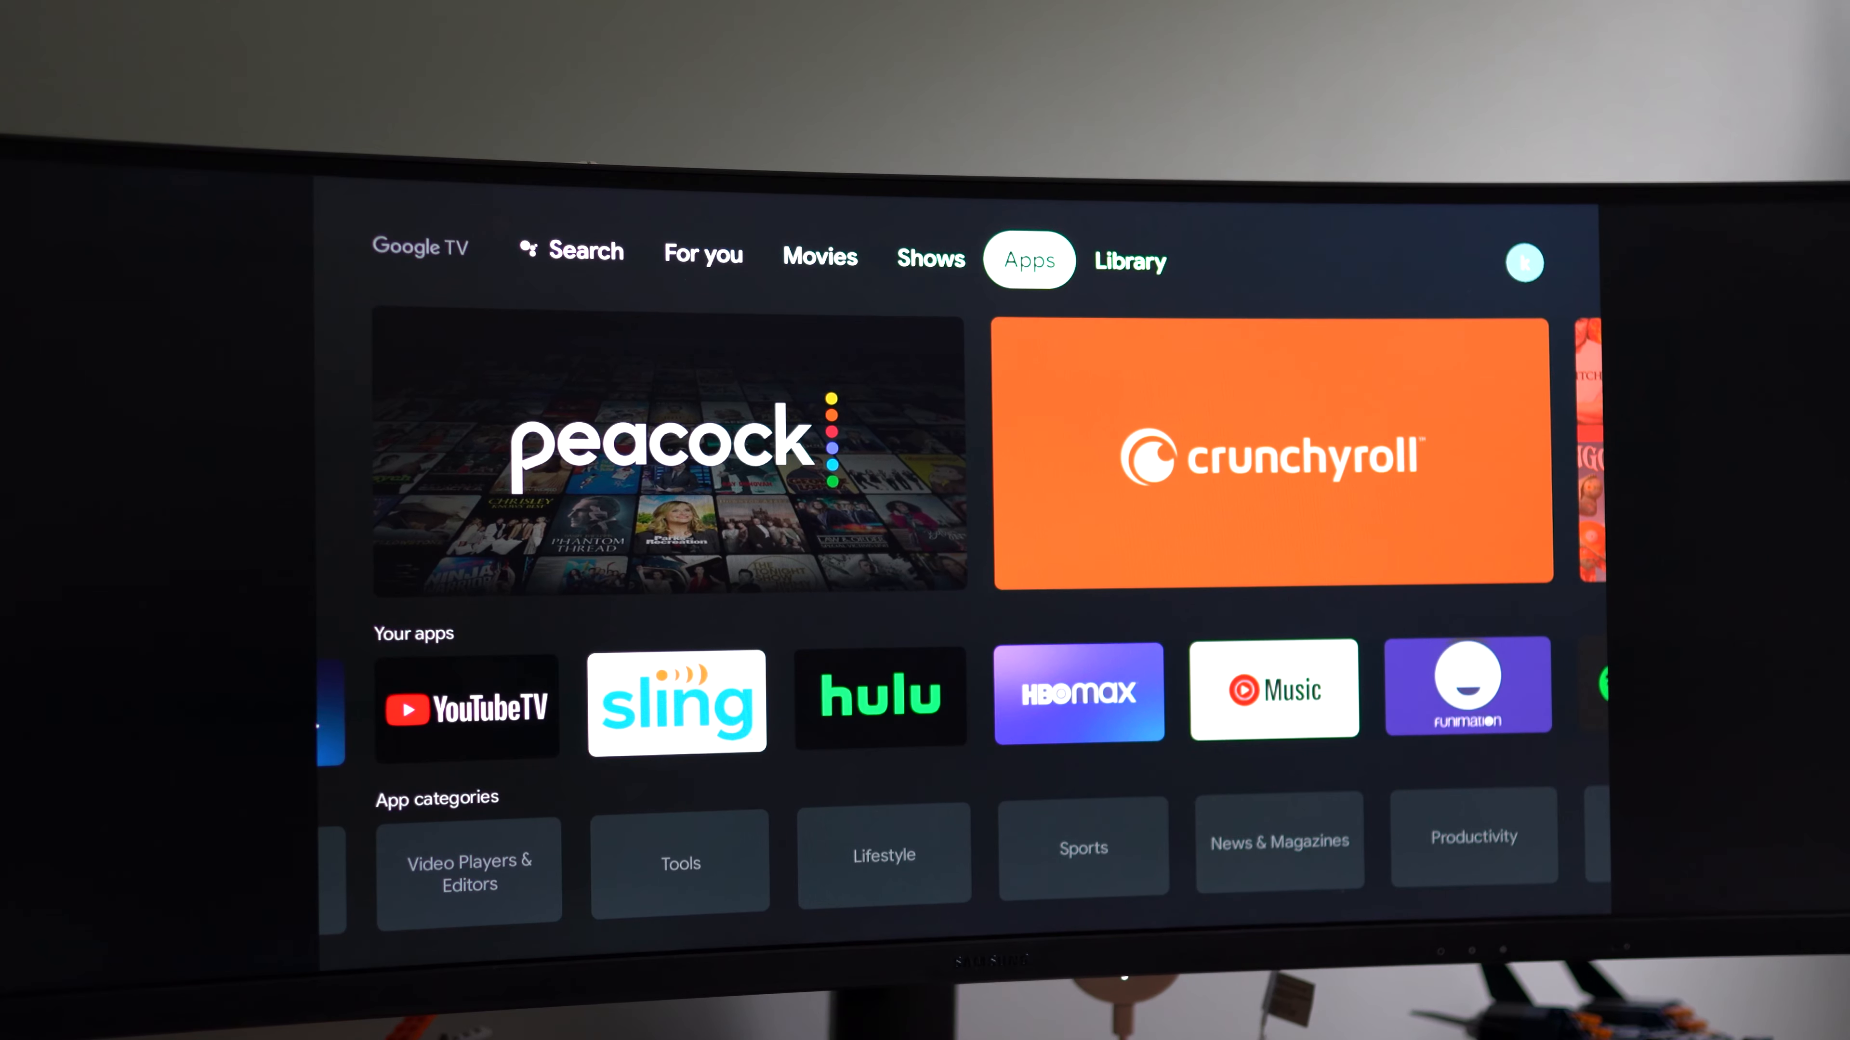
Step: Visit For you and Library, then bring up the quick settings and notifications panel from the profile icon
click(932, 258)
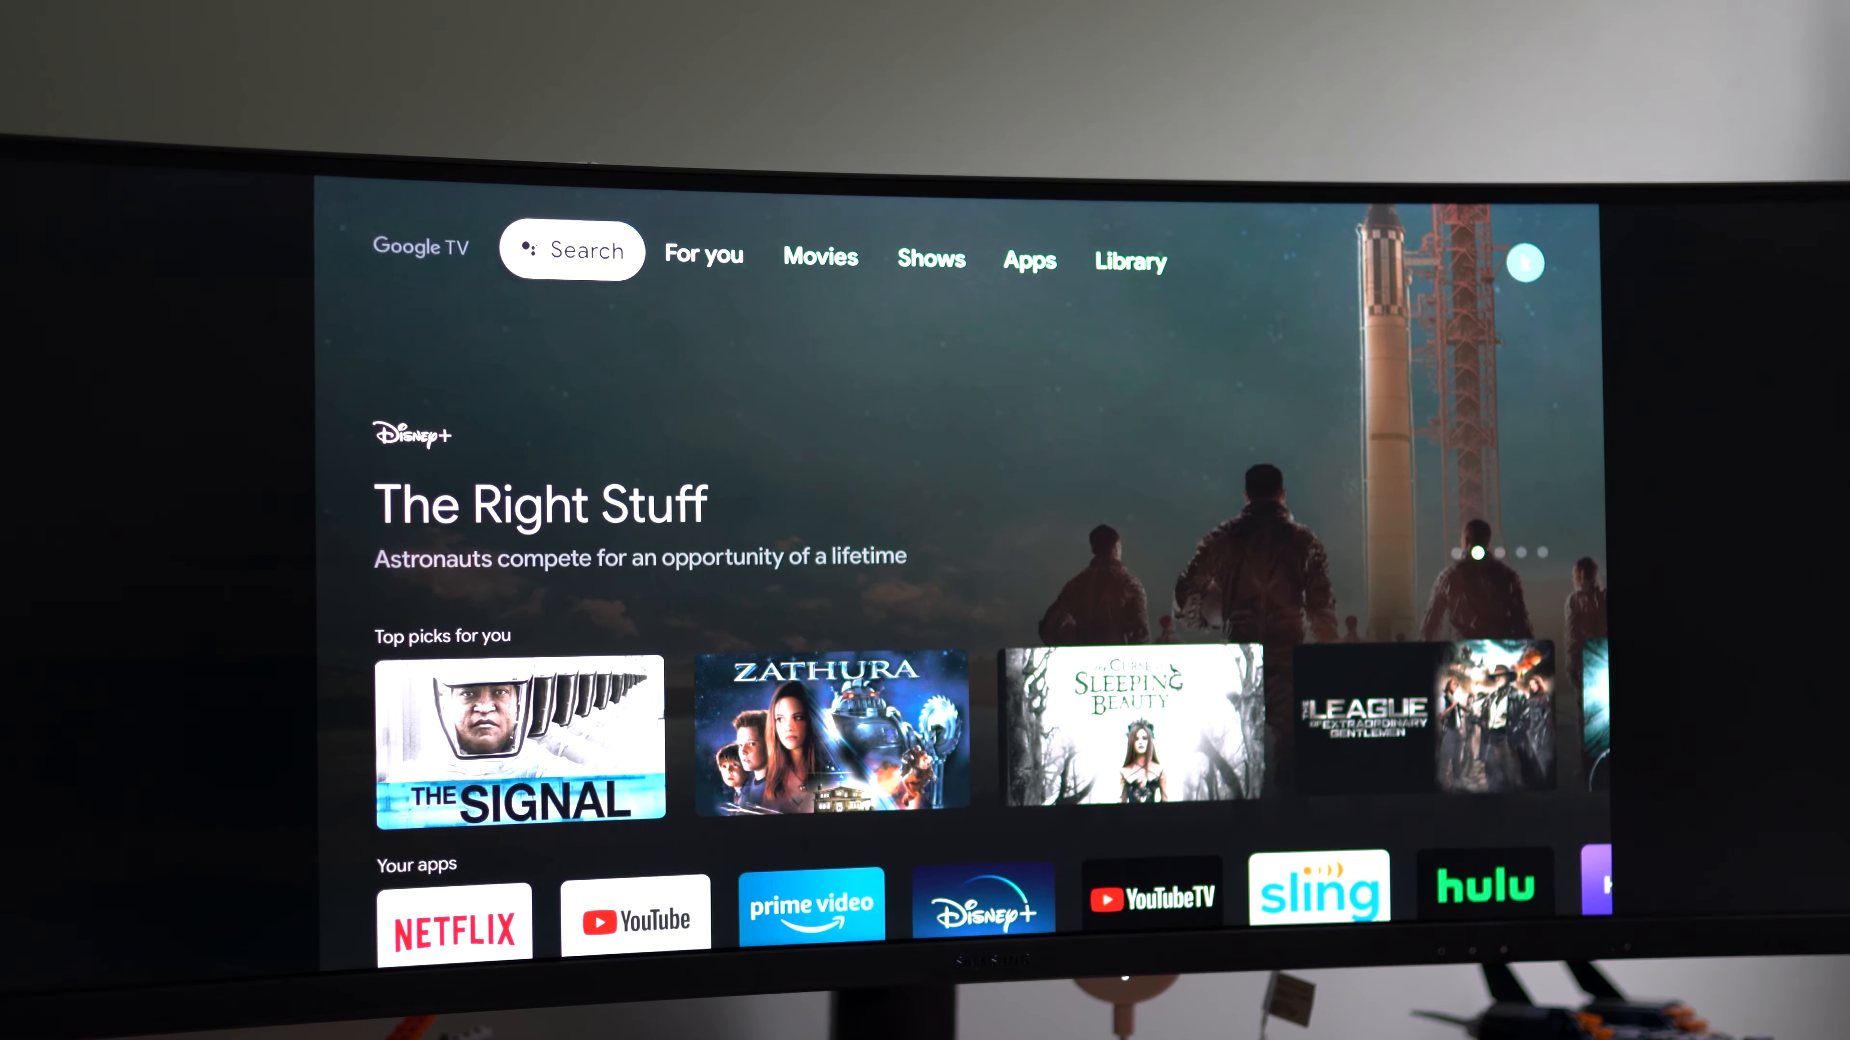
click(1129, 263)
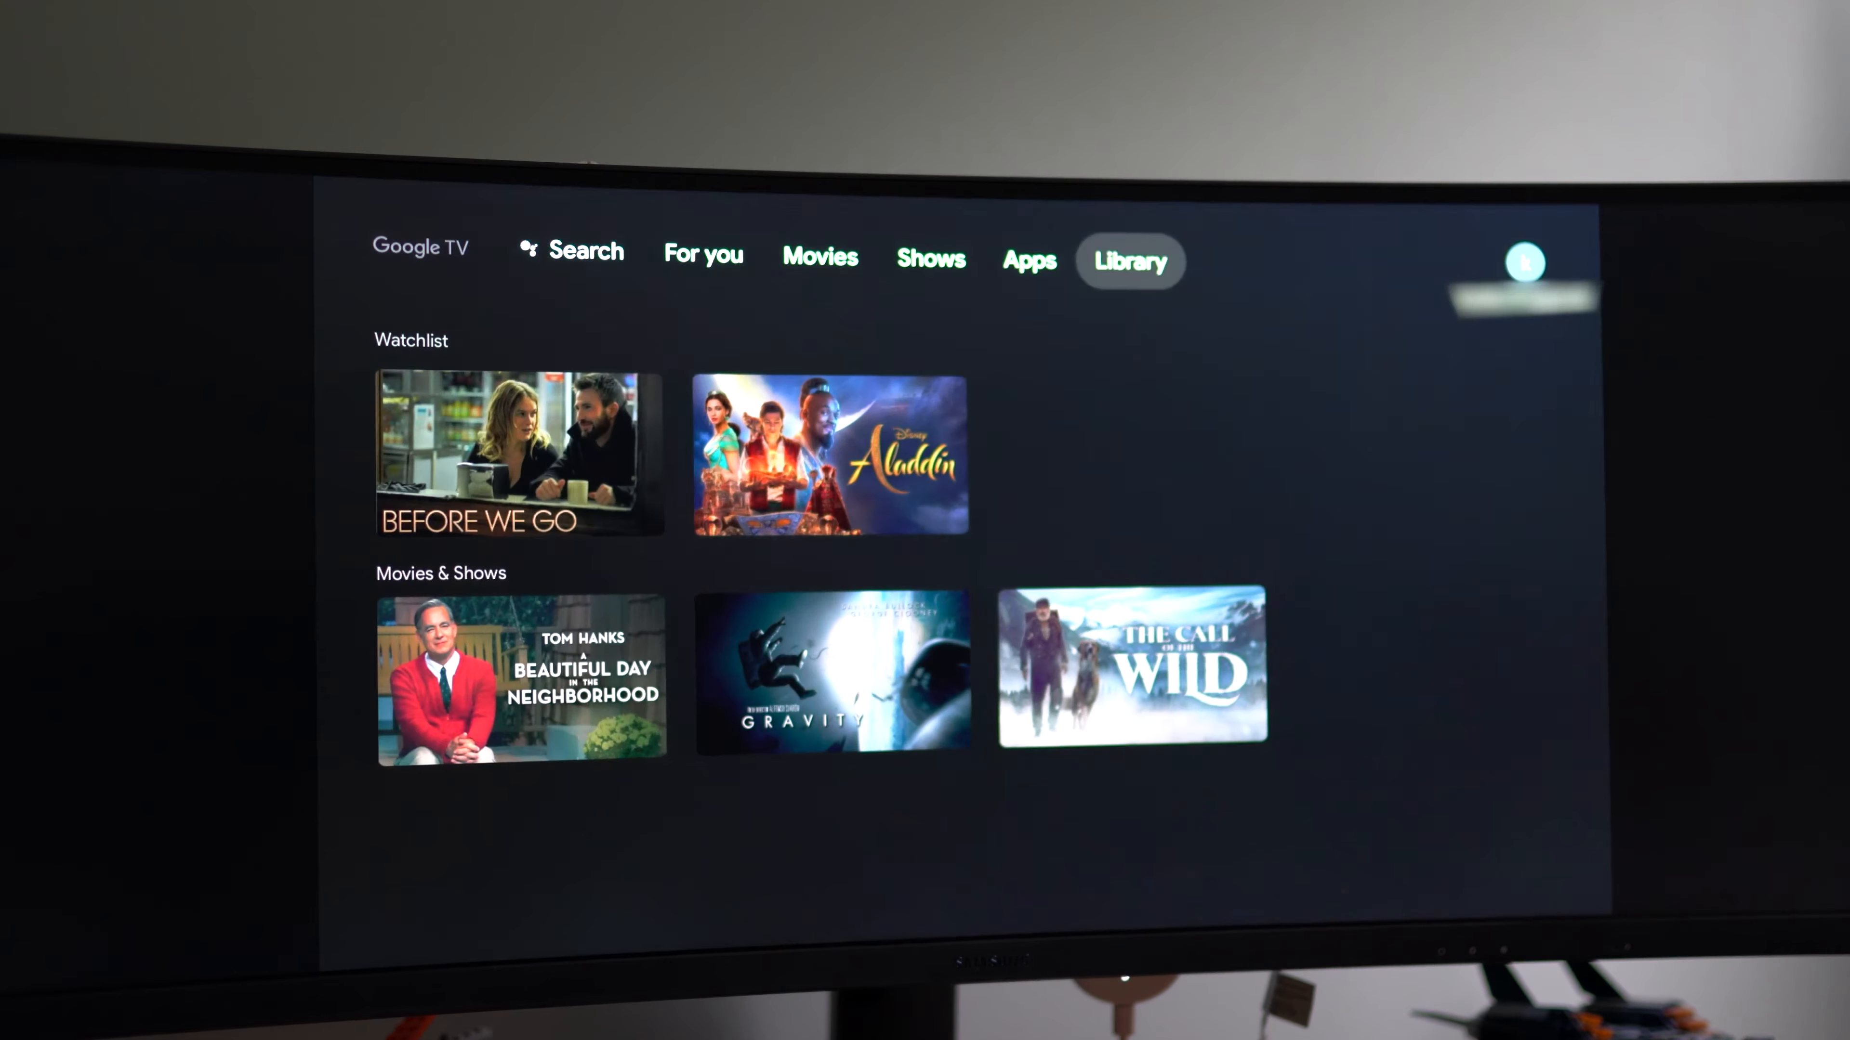
click(1524, 265)
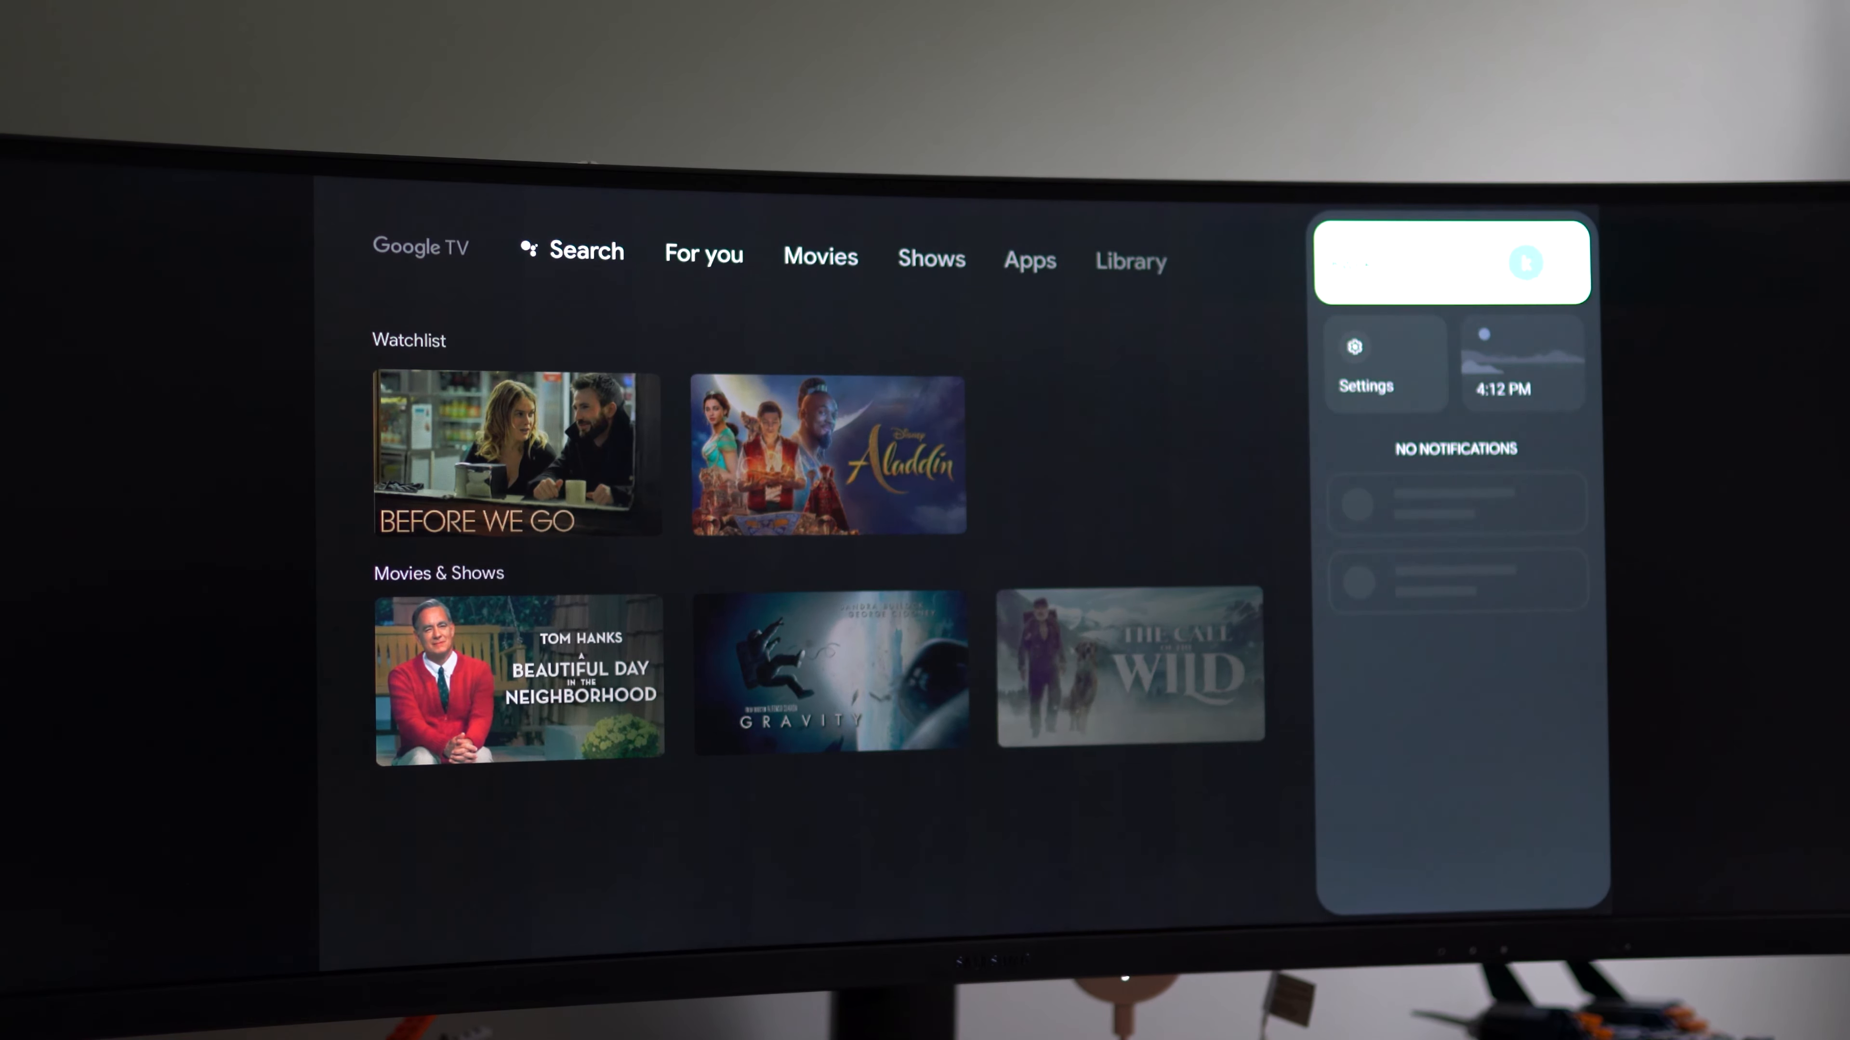
click(1351, 347)
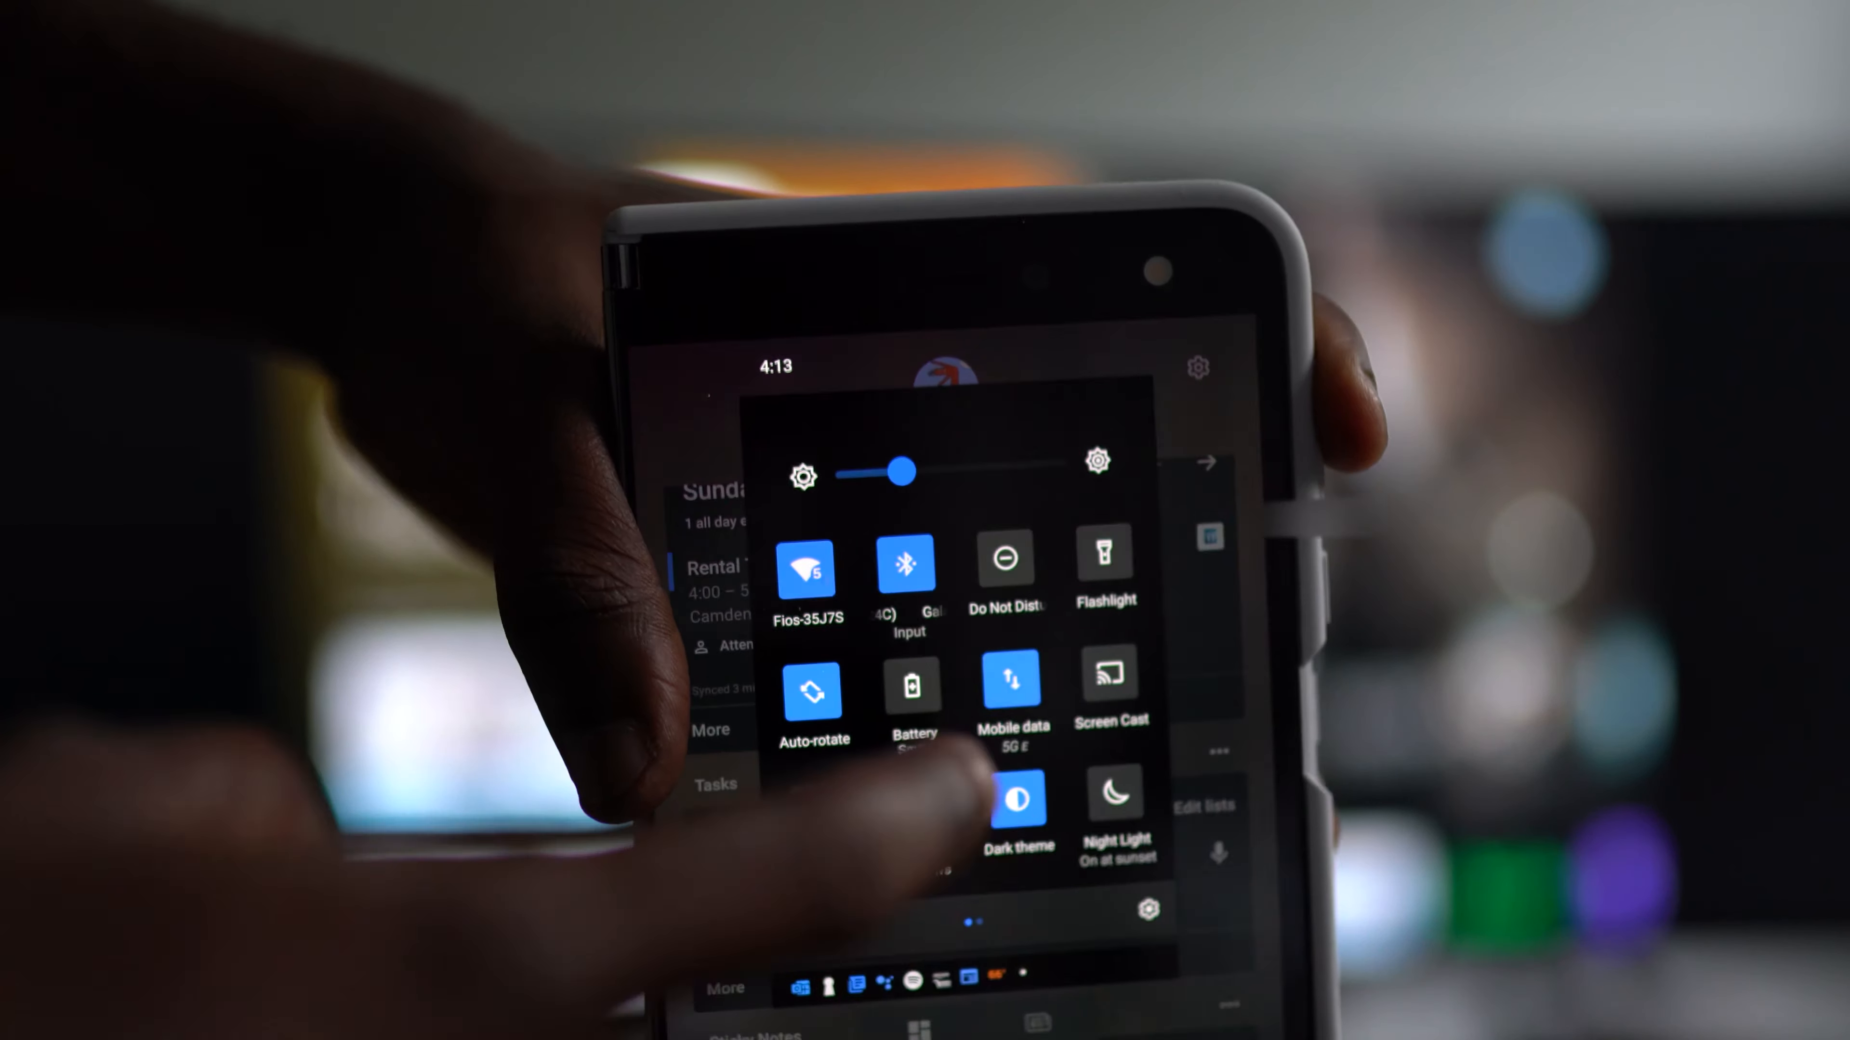
Step: Start Screen Cast from the Surface Duo's Quick Settings with the Google TV as target
click(1110, 677)
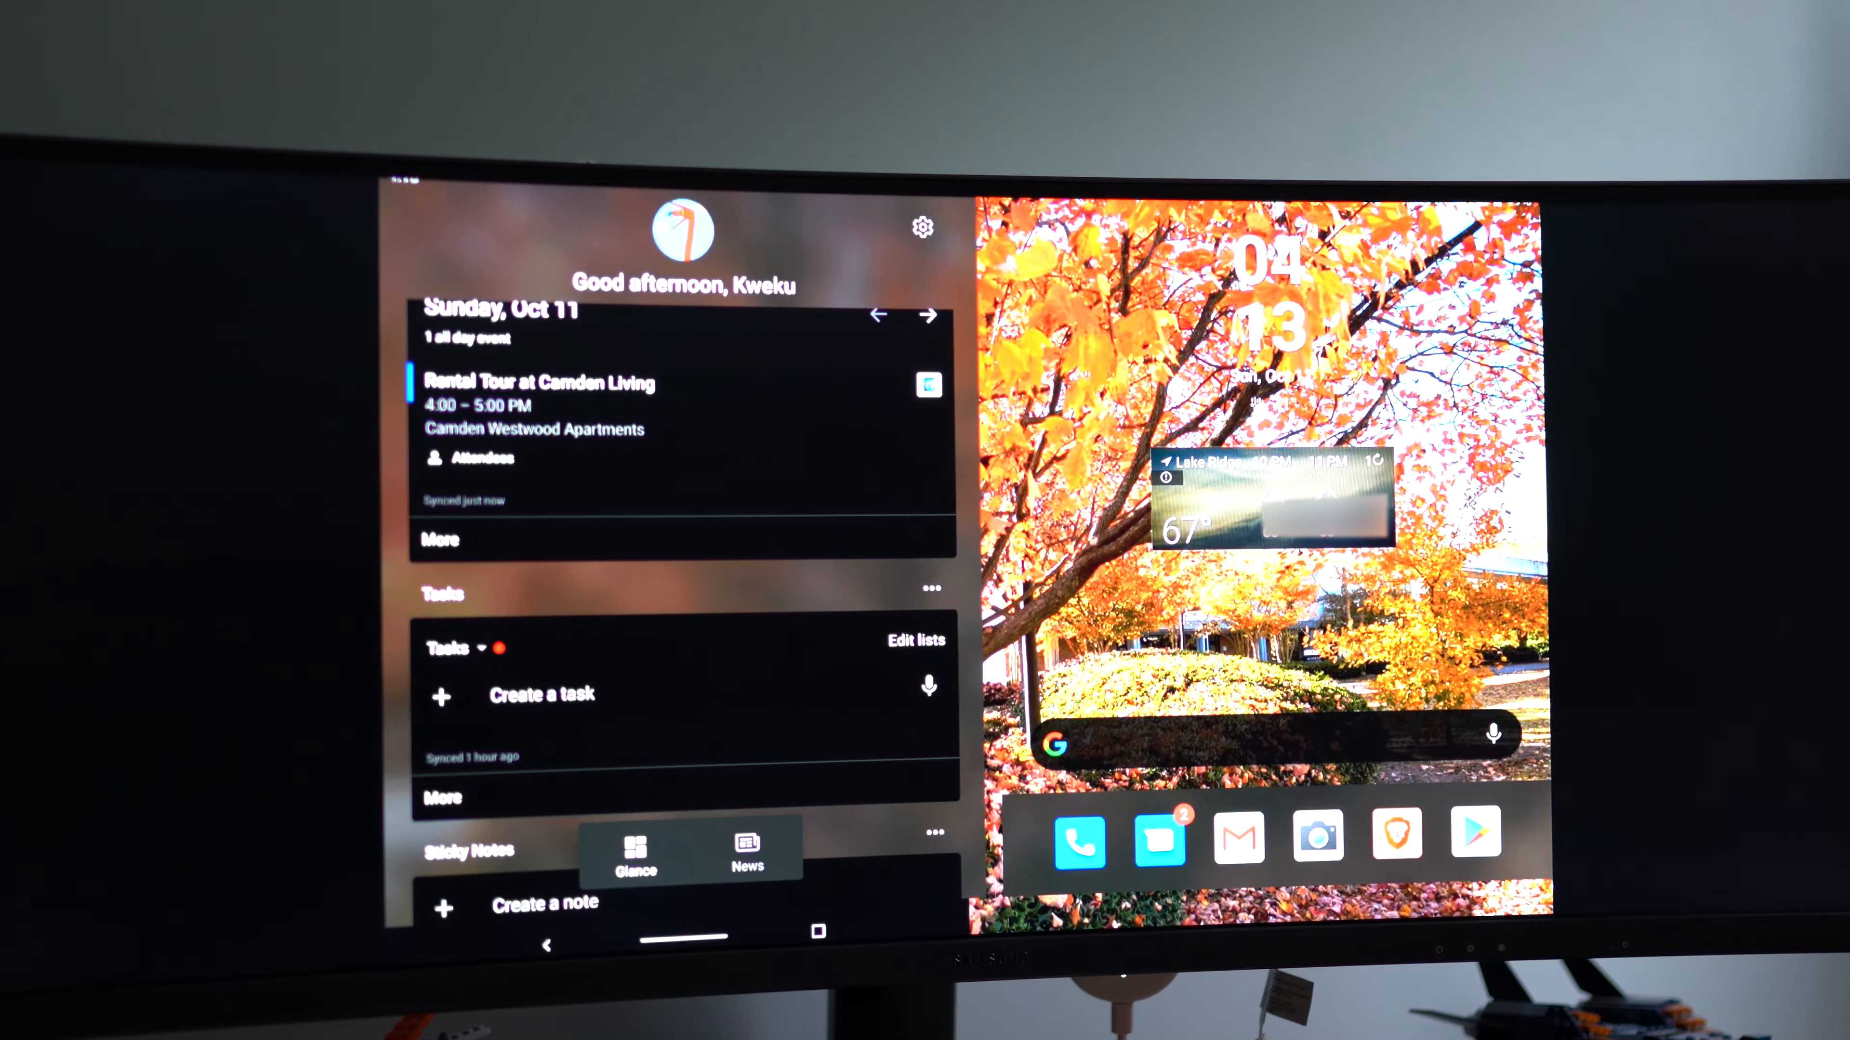
Step: Scroll the cast Glance feed down to the Tasks and Sticky Notes cards with apartment names
scroll(down, 3)
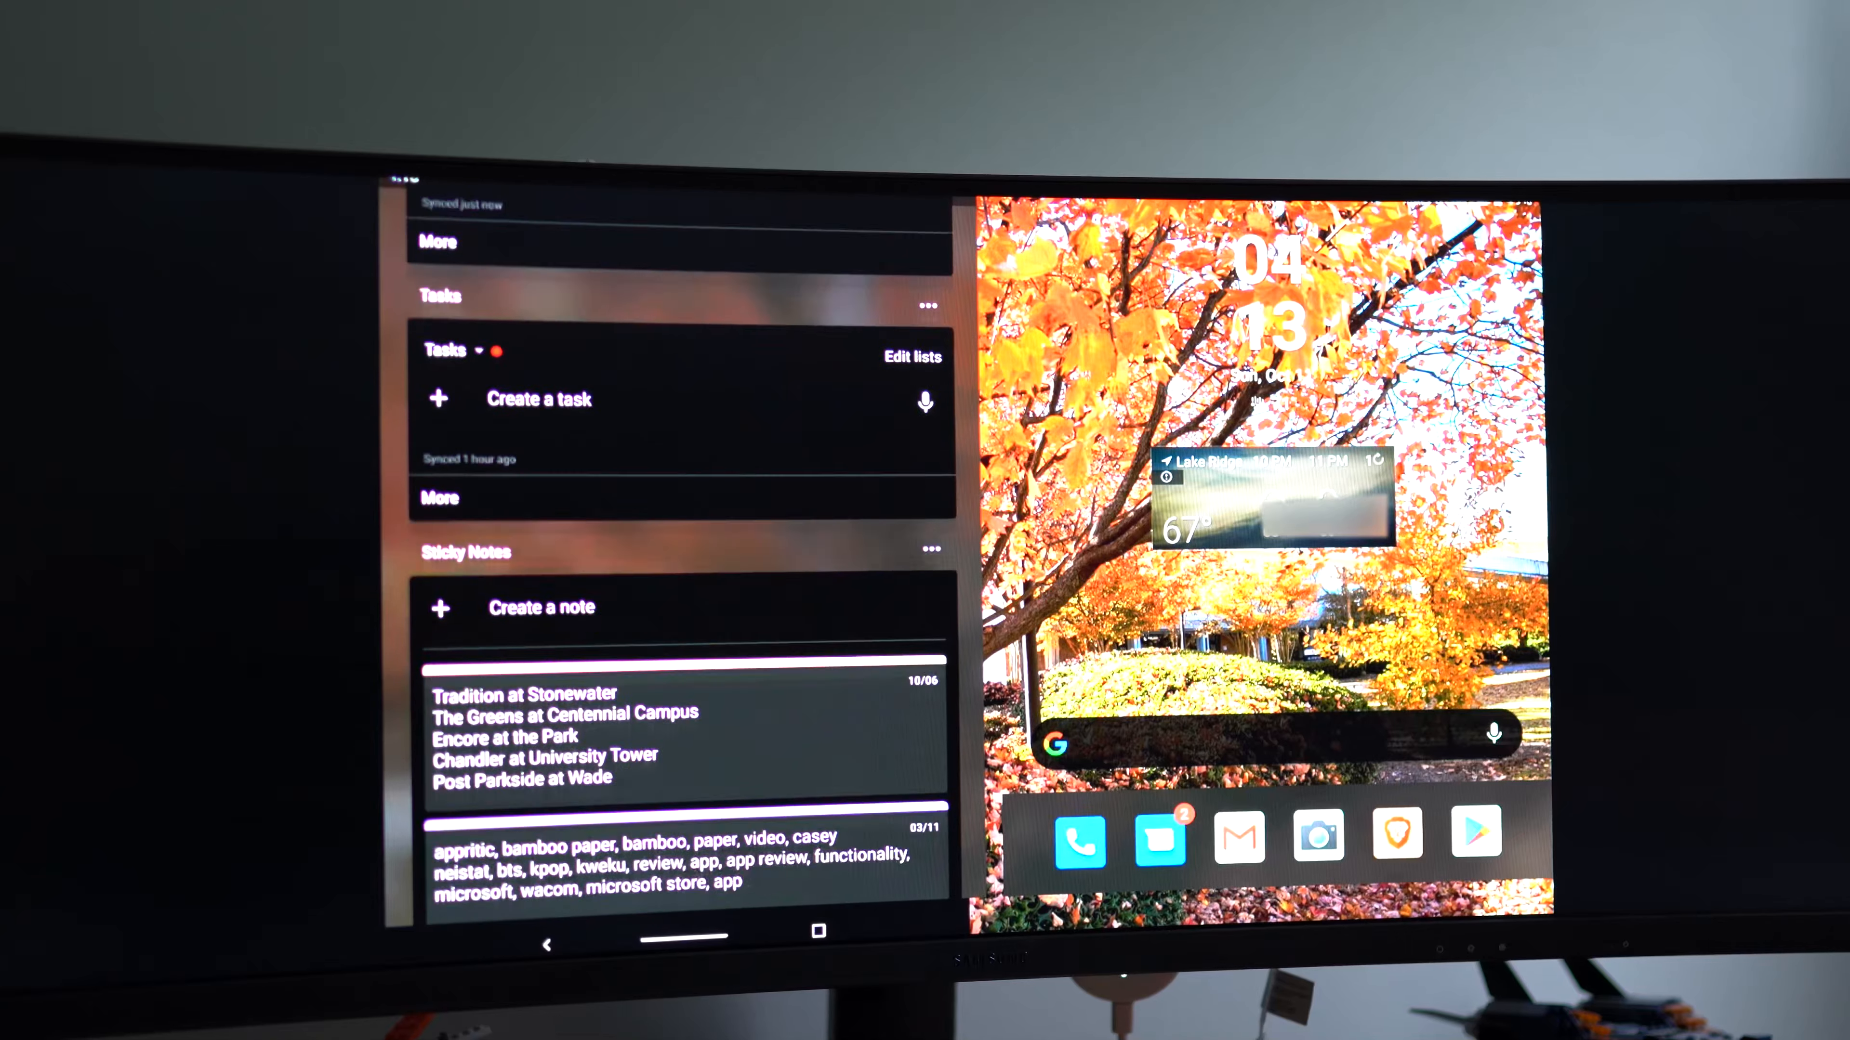
scroll(down, 3)
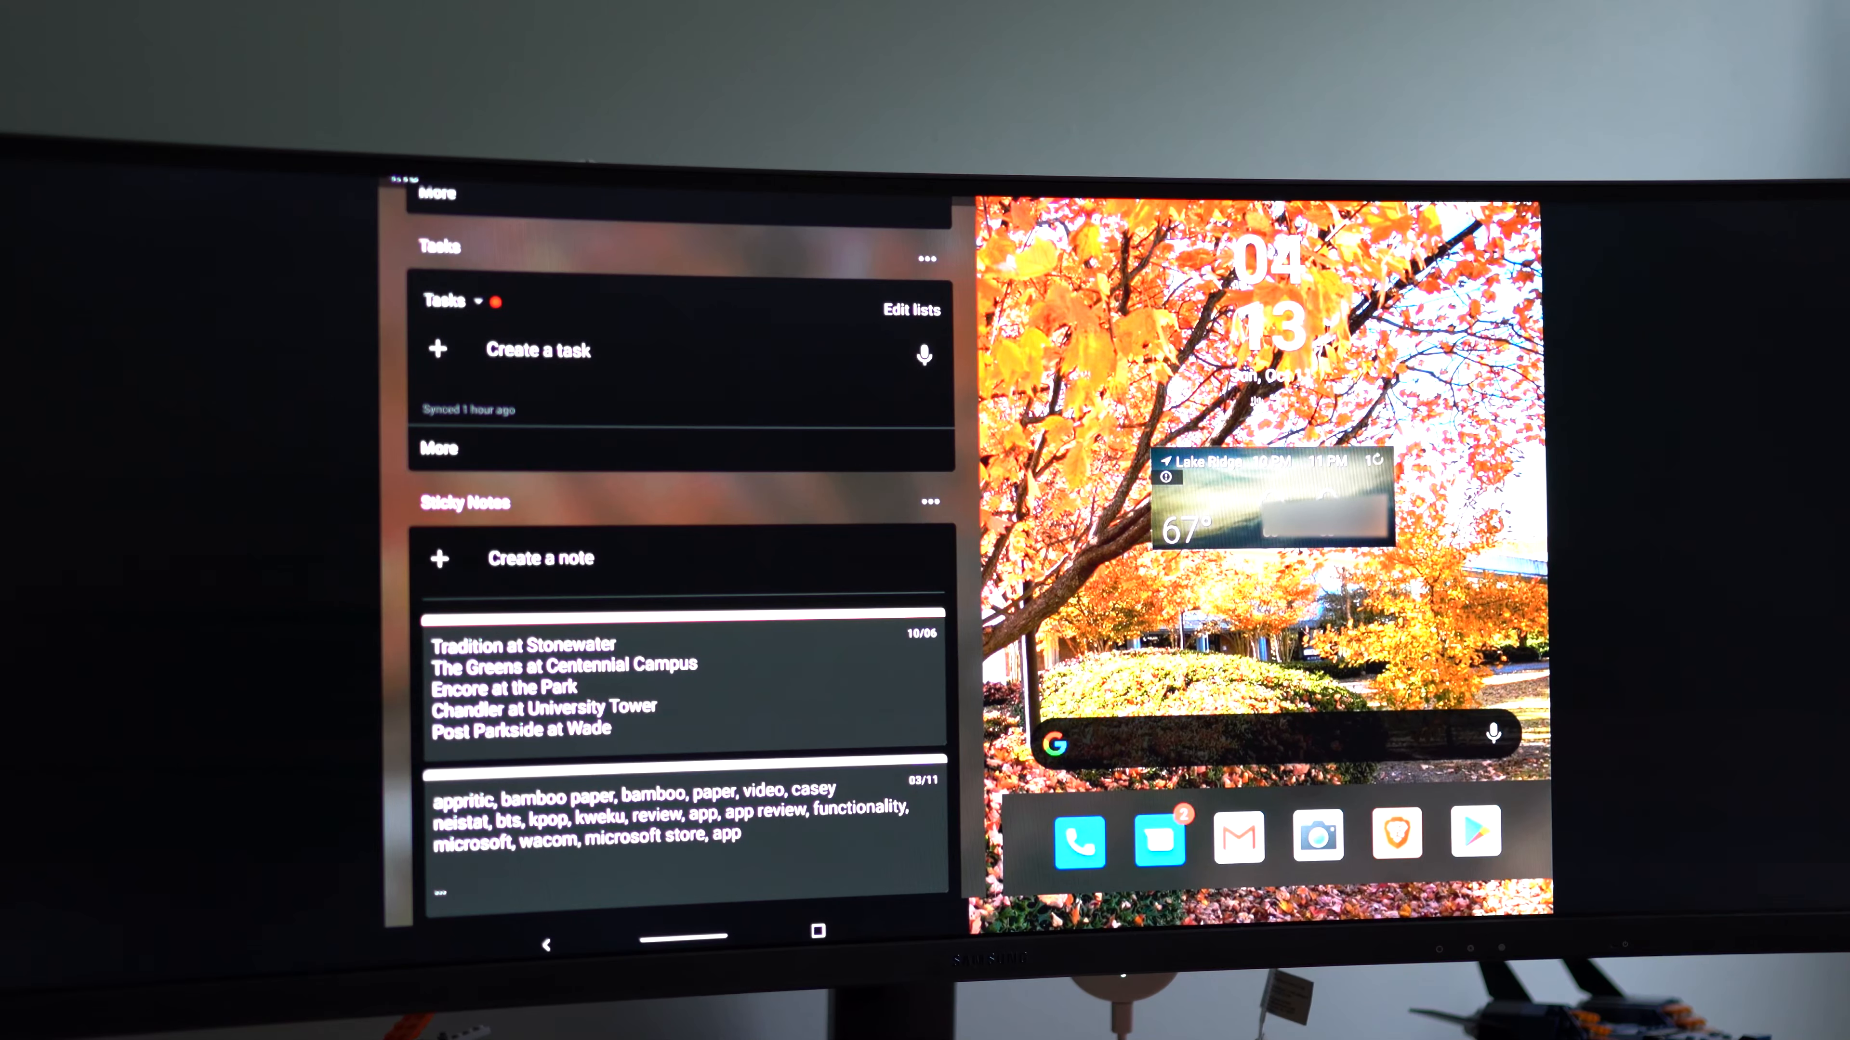